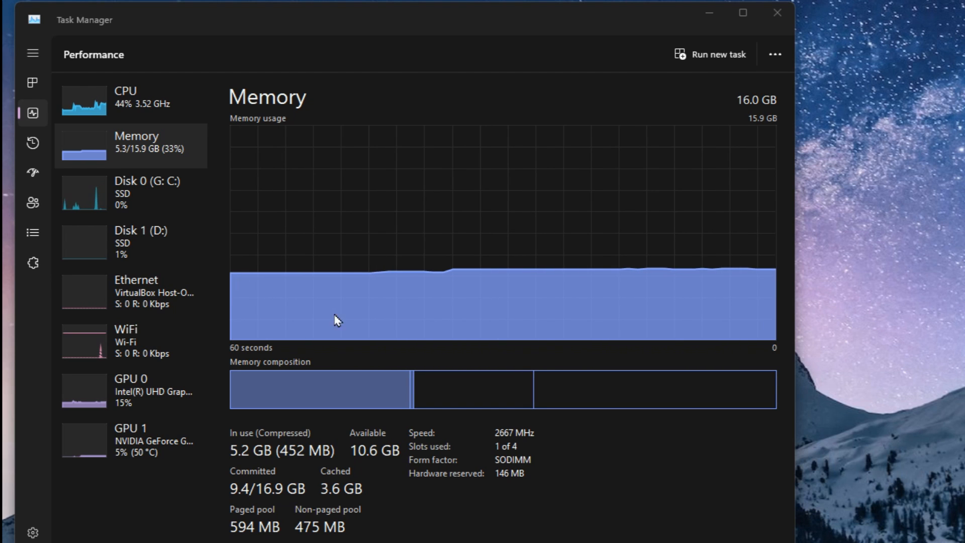
{"action": "mouse_move", "coordinate": [272, 349]}
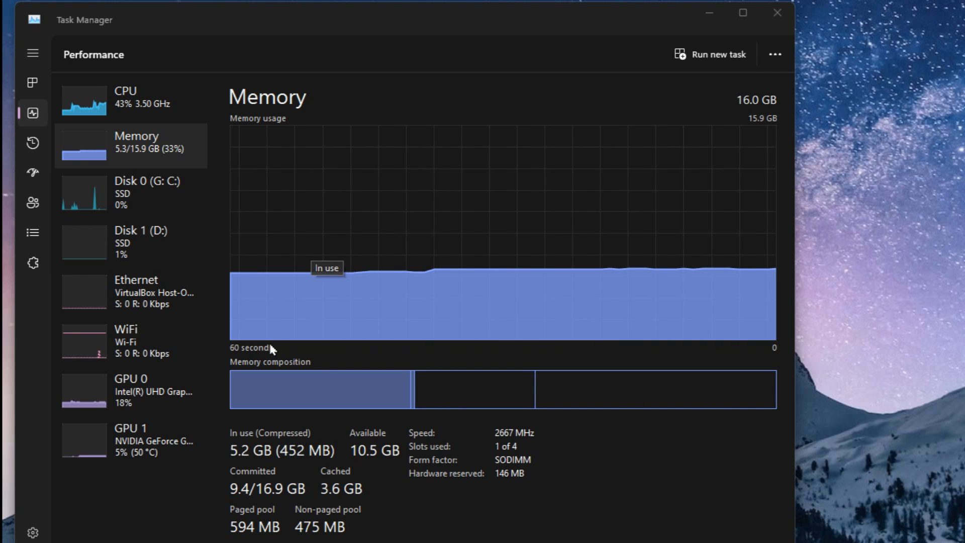
{"action": "mouse_move", "coordinate": [256, 307]}
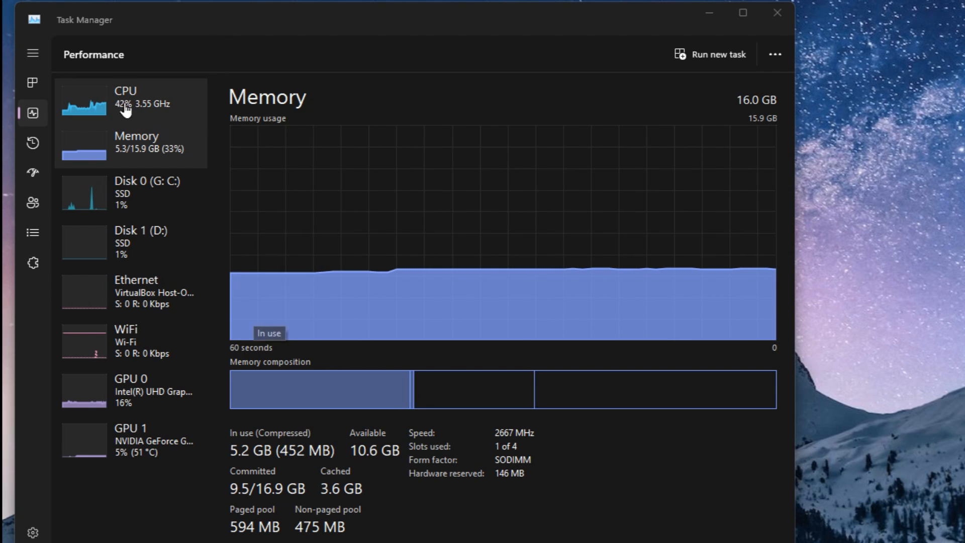
Review Task Manager's CPU, memory and process views, then download RAMMap v1.61
{"action": "left_click", "coordinate": [126, 98]}
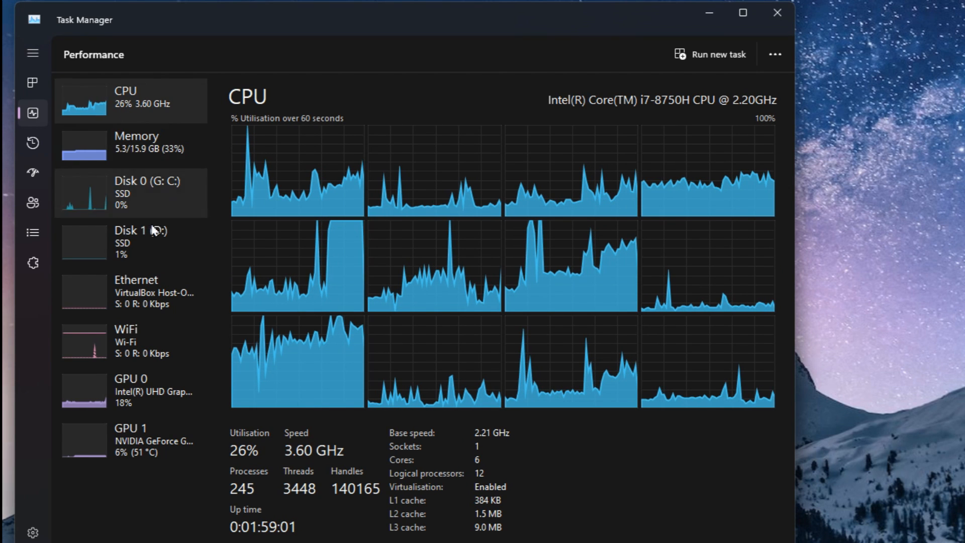
{"action": "left_click", "coordinate": [137, 146]}
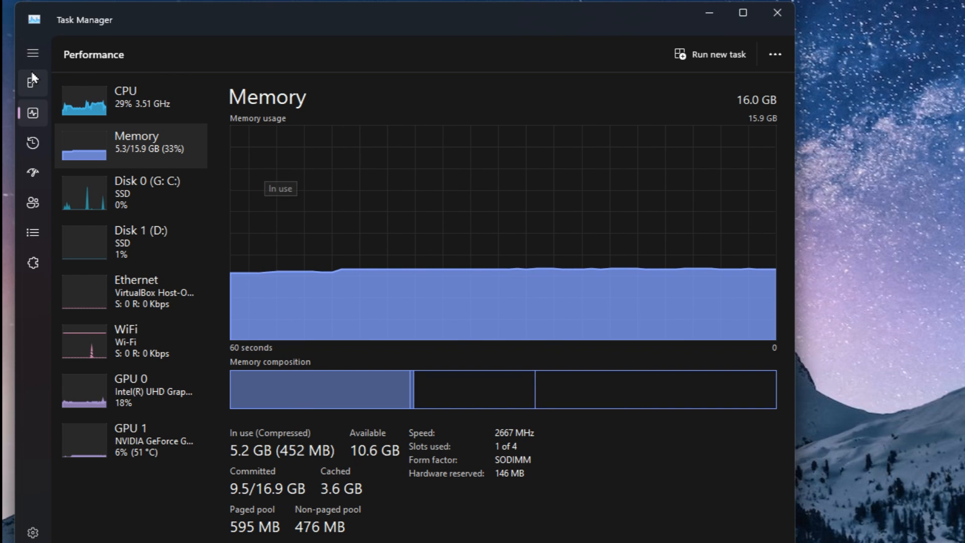
{"action": "left_click", "coordinate": [31, 80]}
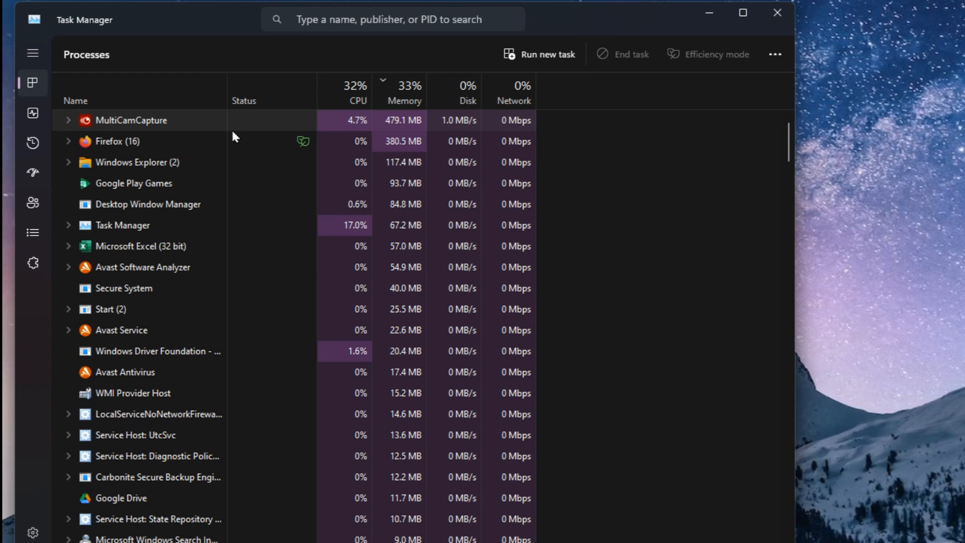
{"action": "mouse_move", "coordinate": [355, 92]}
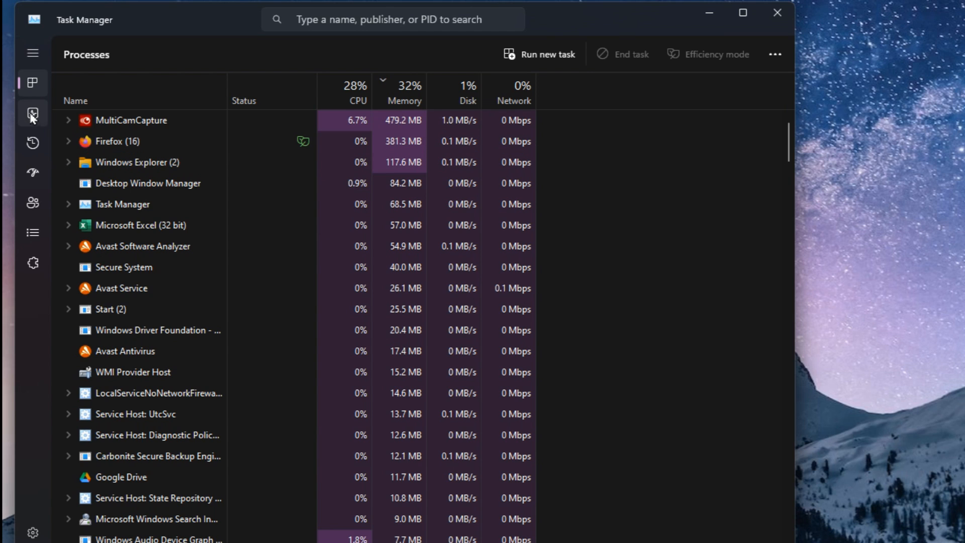
{"action": "left_click", "coordinate": [32, 112]}
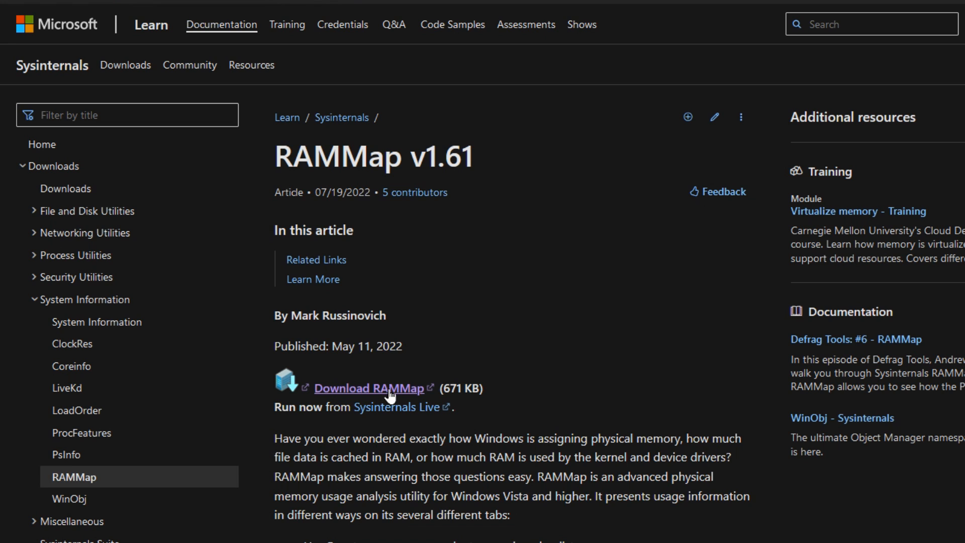
{"action": "left_click", "coordinate": [370, 389]}
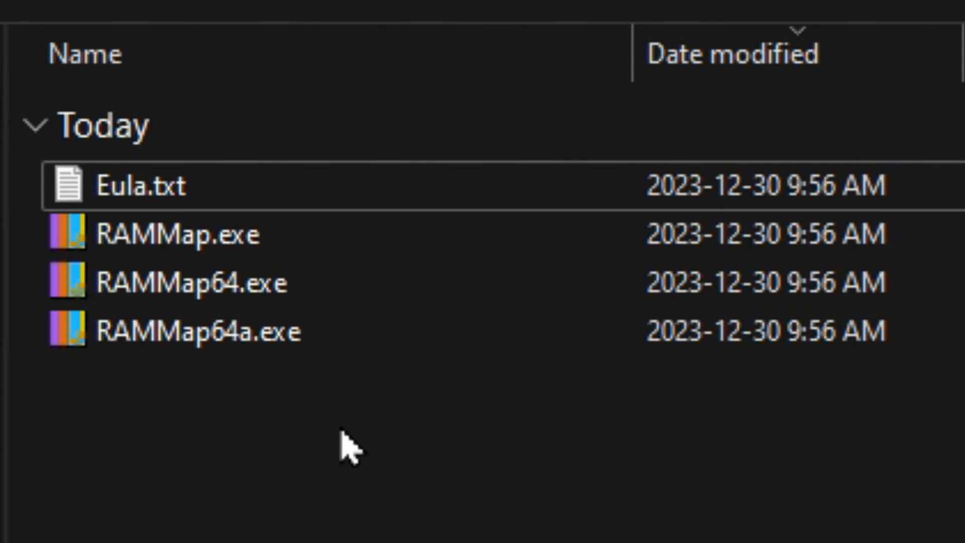
{"action": "mouse_move", "coordinate": [271, 458]}
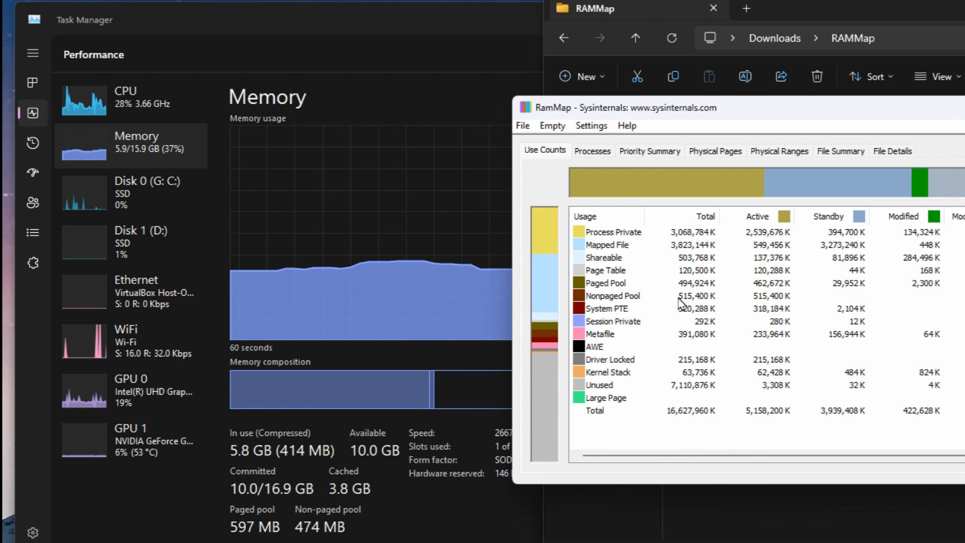
{"action": "left_click", "coordinate": [592, 151]}
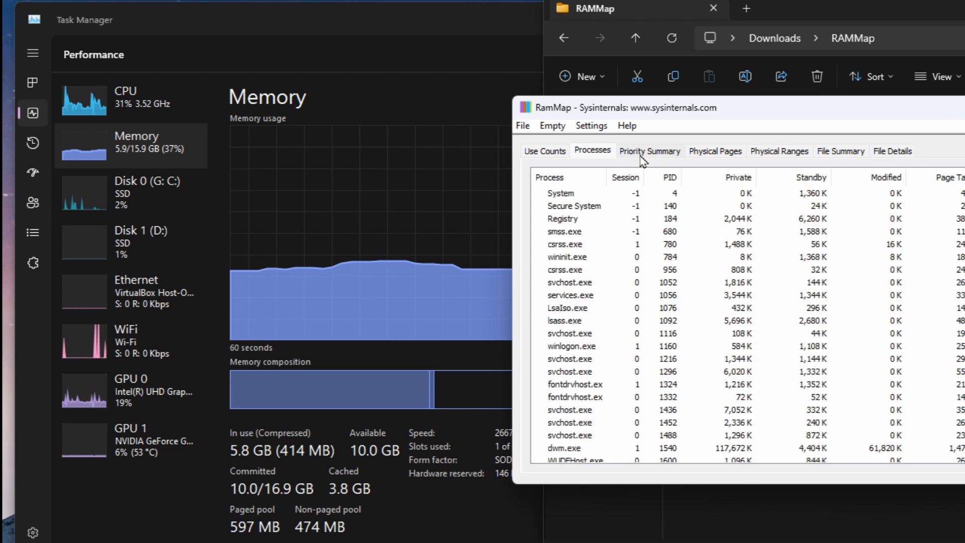
{"action": "left_click", "coordinate": [545, 151]}
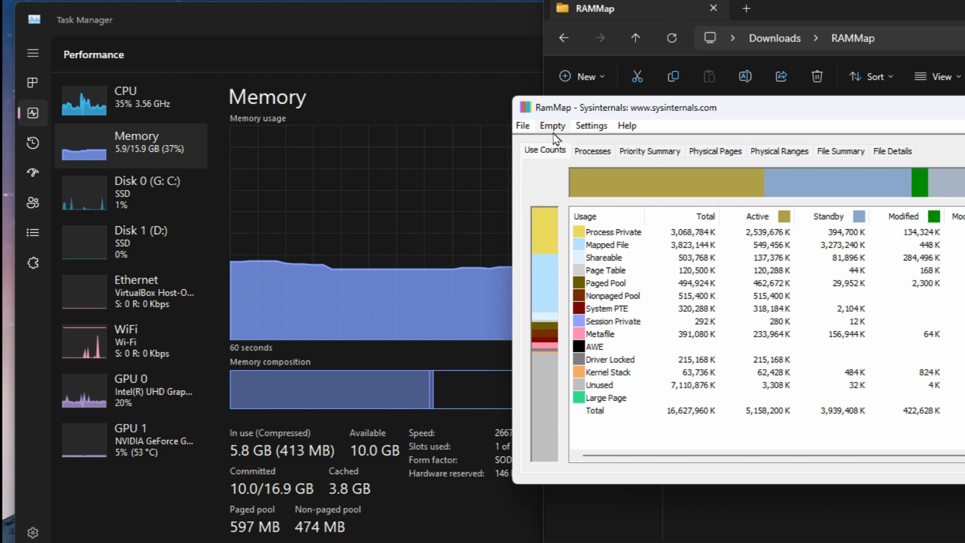
Empty RAMMap's standby list, cutting cached memory from 3.8 GB to 174 MB
{"action": "left_click", "coordinate": [552, 125]}
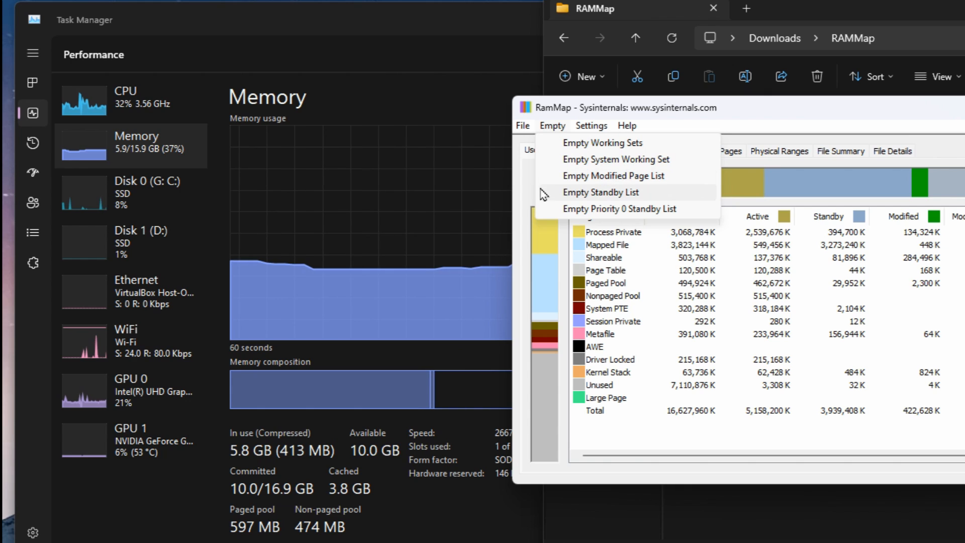
{"action": "mouse_move", "coordinate": [578, 200]}
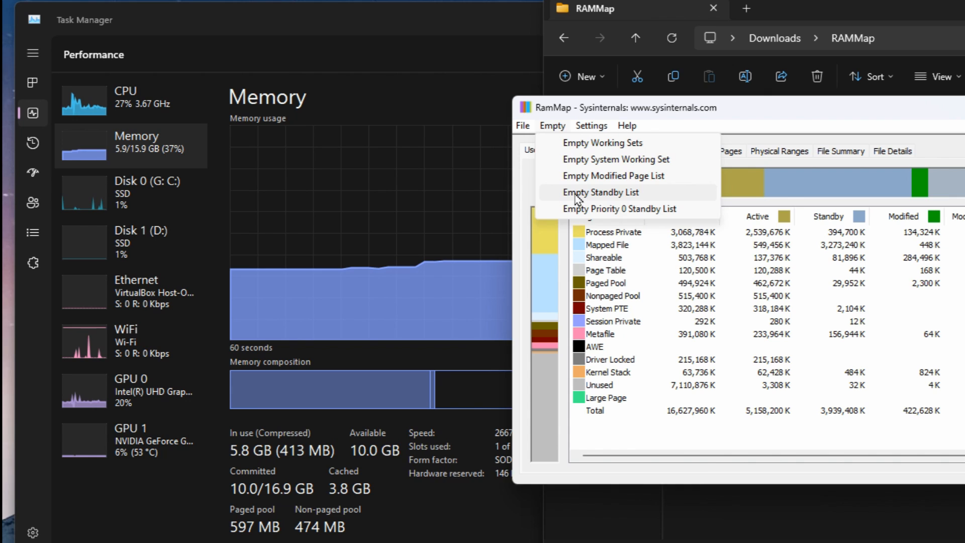
{"action": "left_click", "coordinate": [600, 192]}
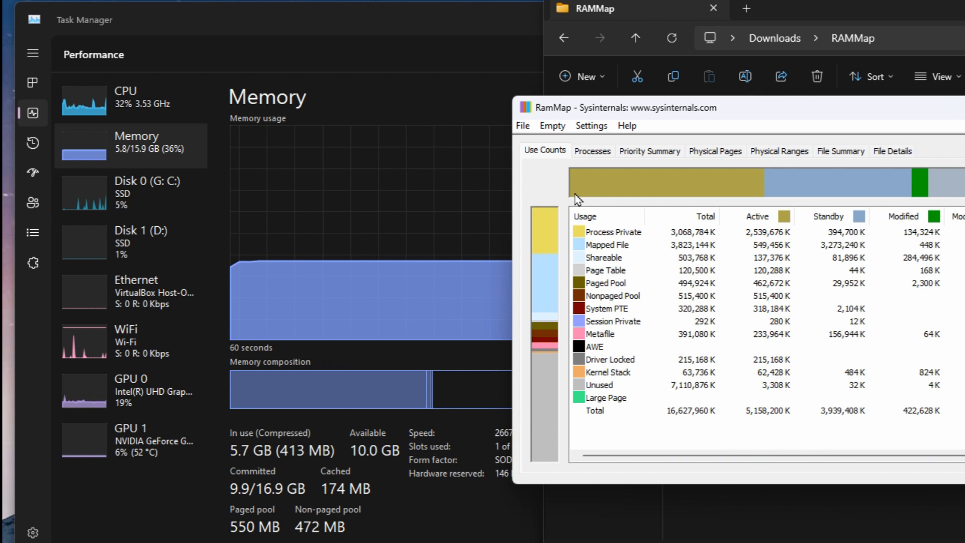
{"action": "mouse_move", "coordinate": [264, 463]}
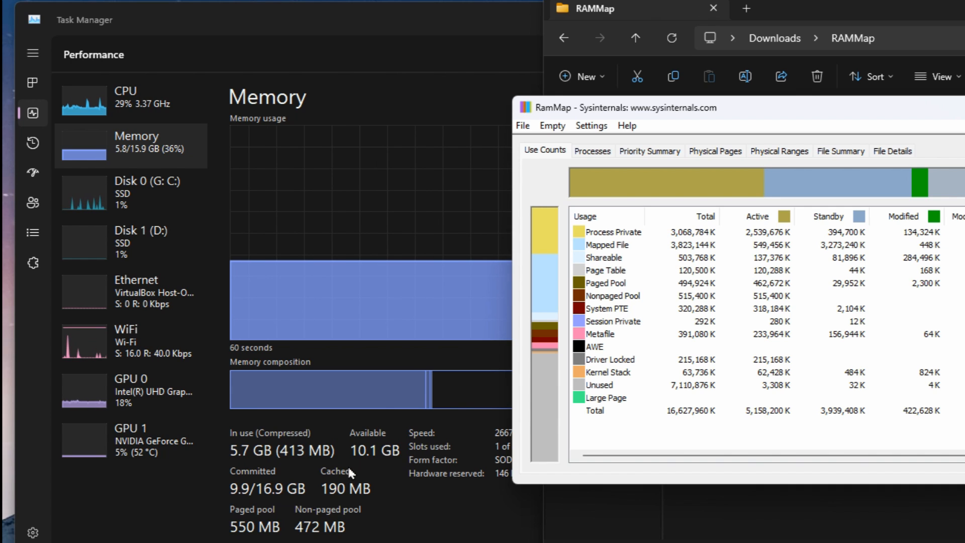
{"action": "mouse_move", "coordinate": [381, 467]}
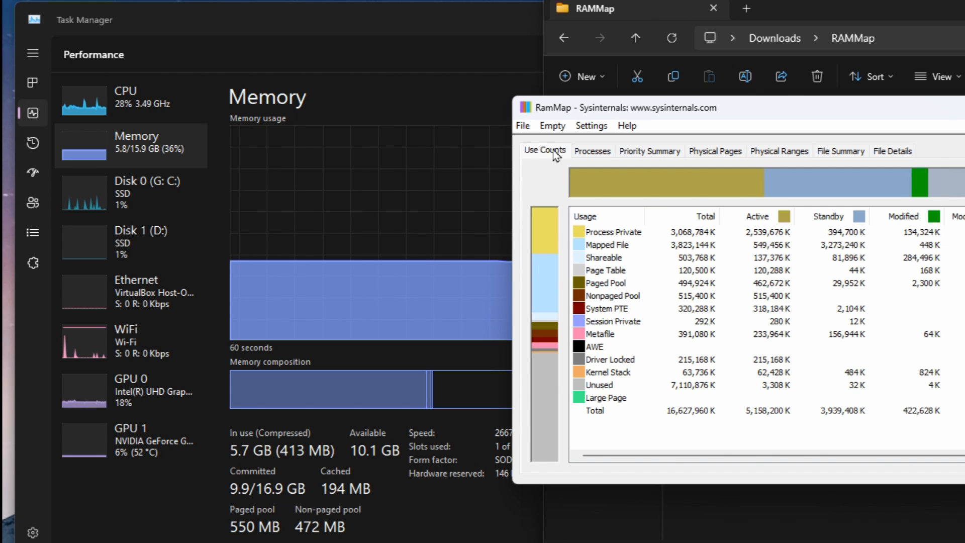
Empty the process working sets from RAMMap's Empty menu, lowering in-use memory to about 3.4 GB
{"action": "left_click", "coordinate": [553, 125]}
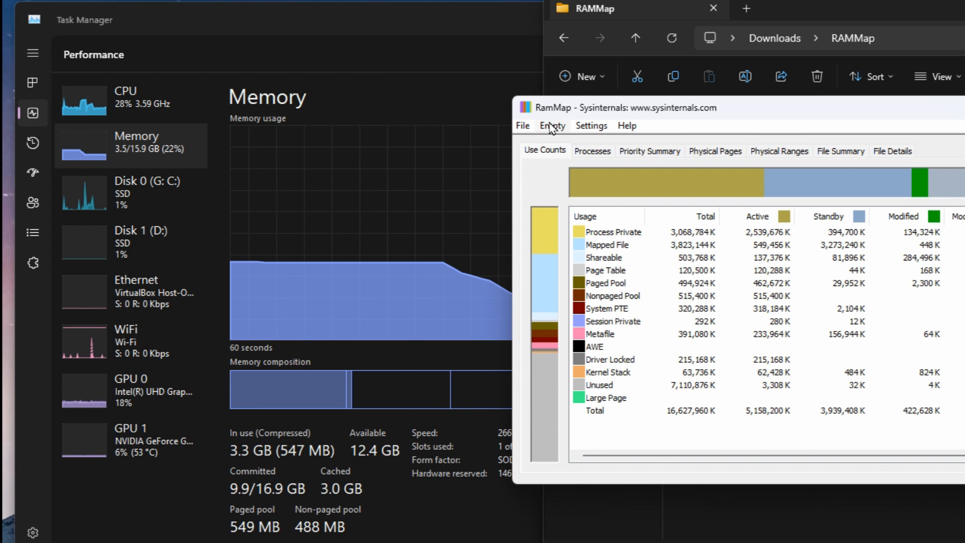
{"action": "left_click", "coordinate": [553, 126]}
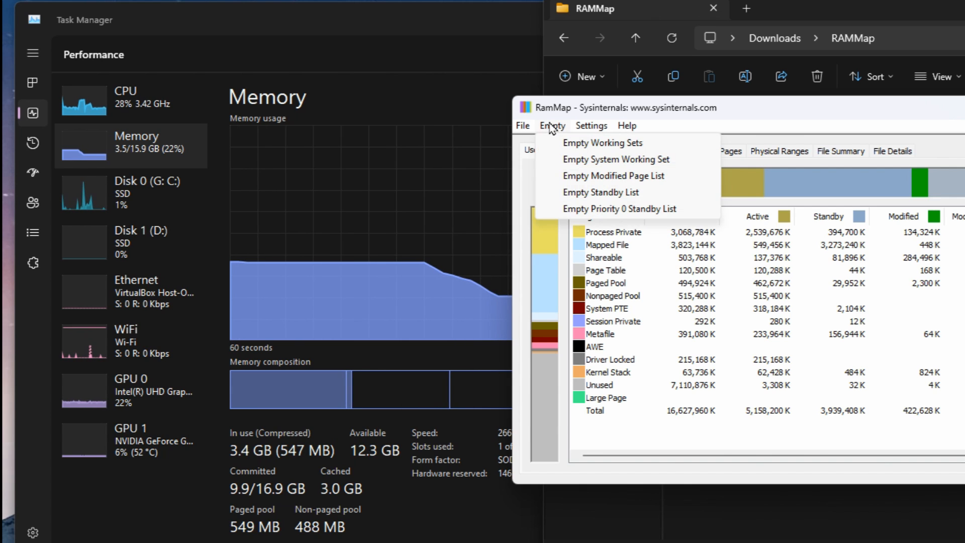
{"action": "mouse_move", "coordinate": [574, 146]}
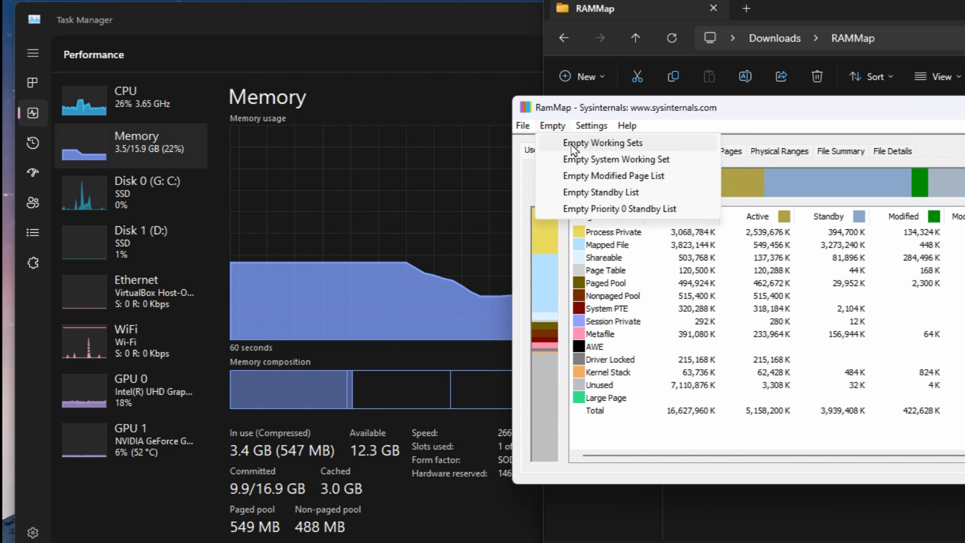